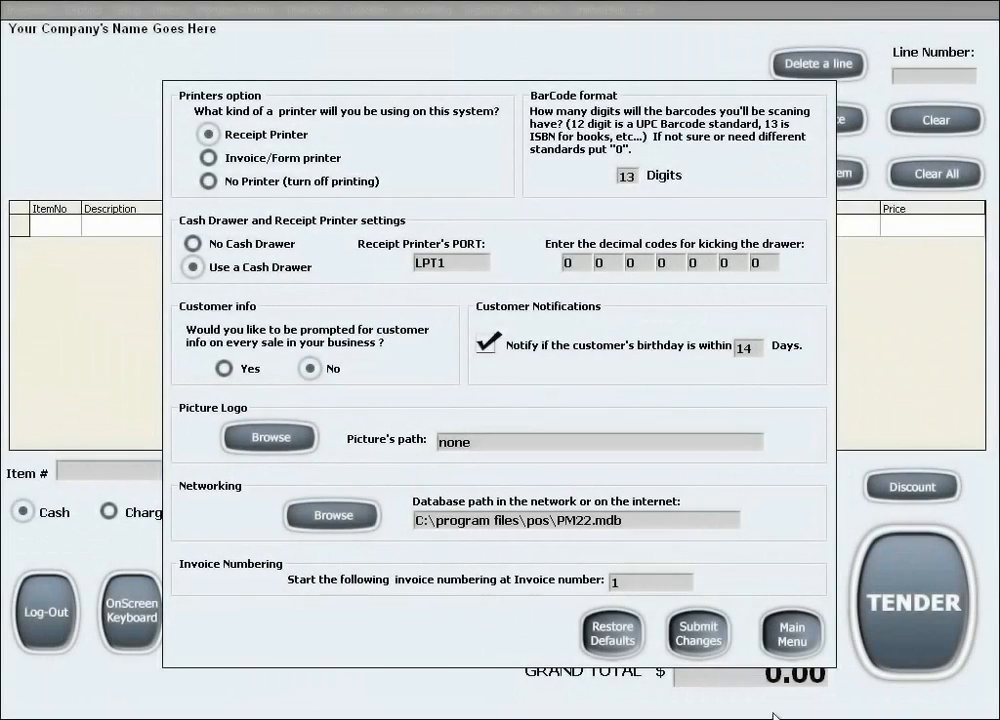
mouse_move(278, 470)
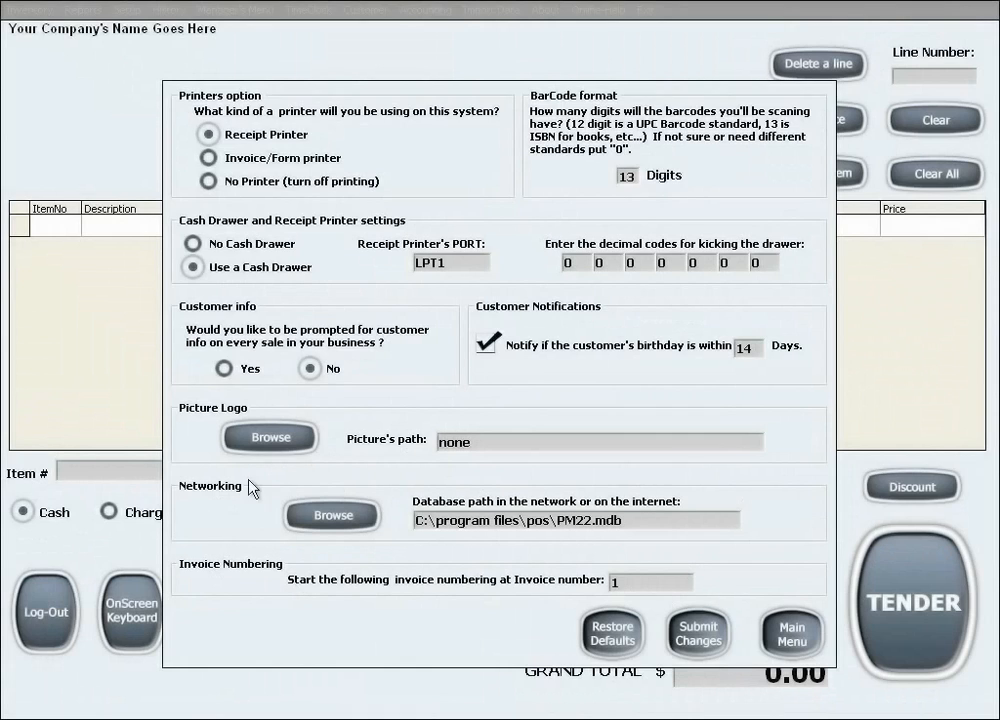
mouse_move(784, 562)
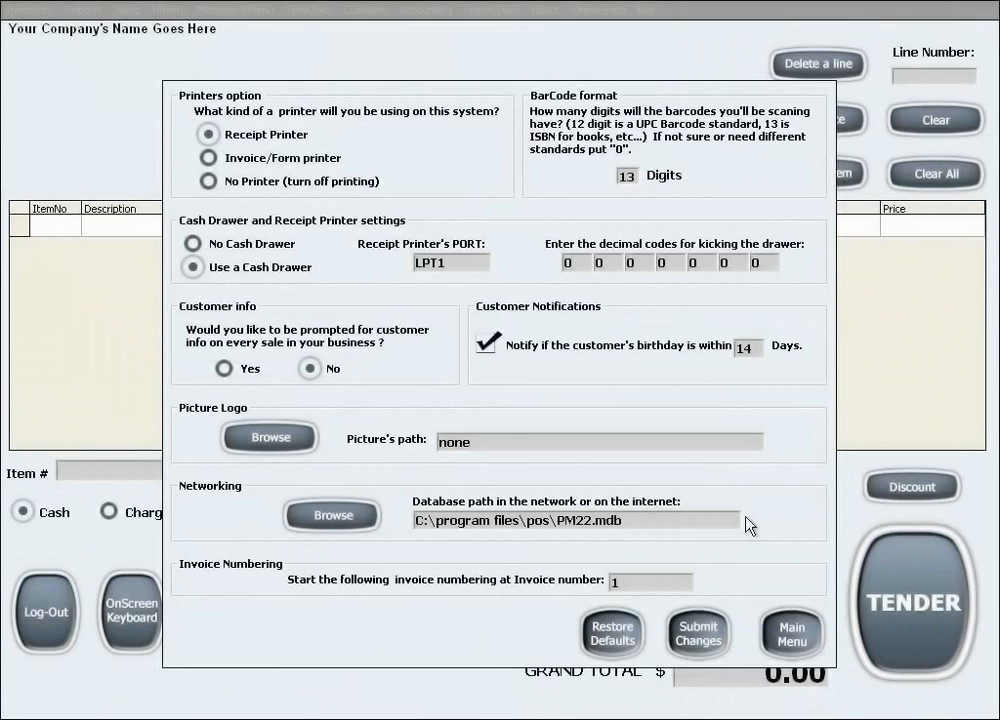
mouse_move(510, 540)
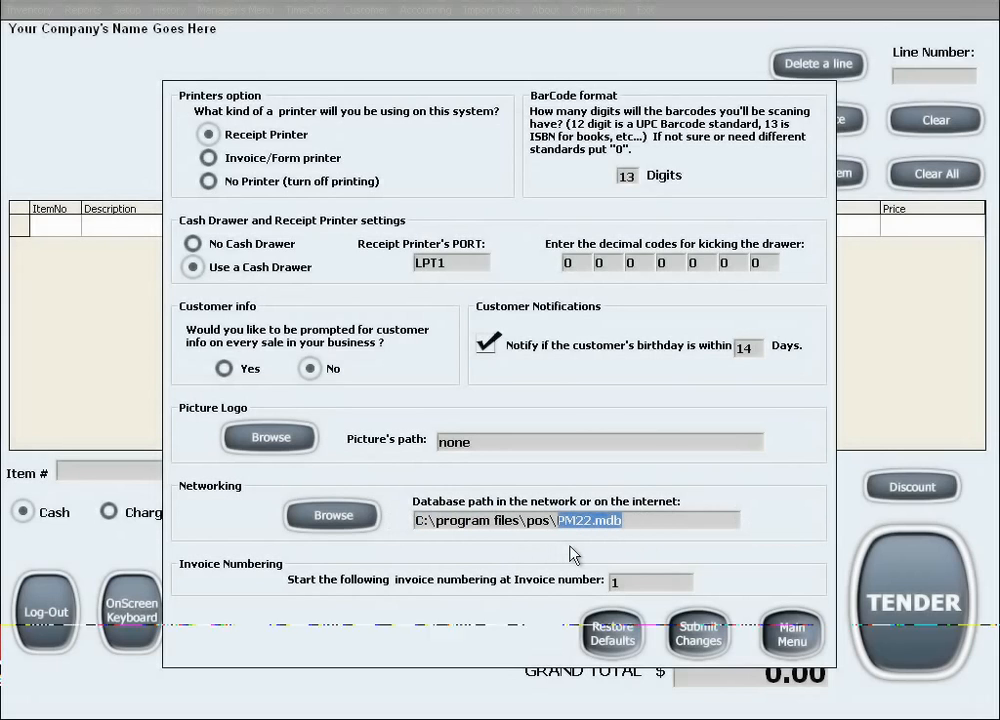
mouse_move(204, 570)
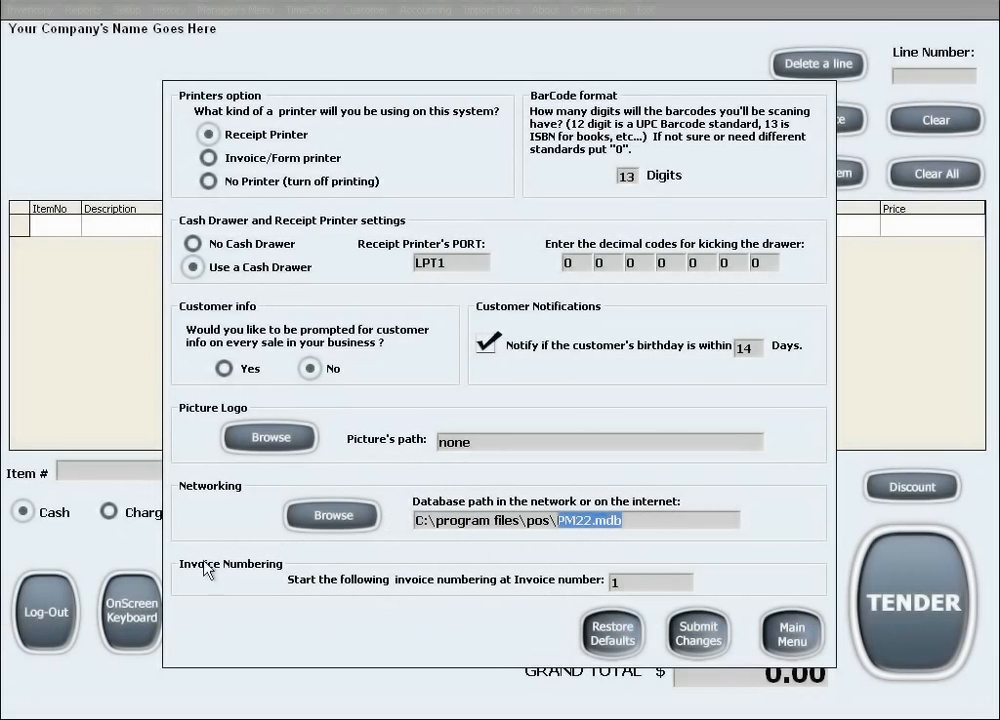
mouse_move(308, 612)
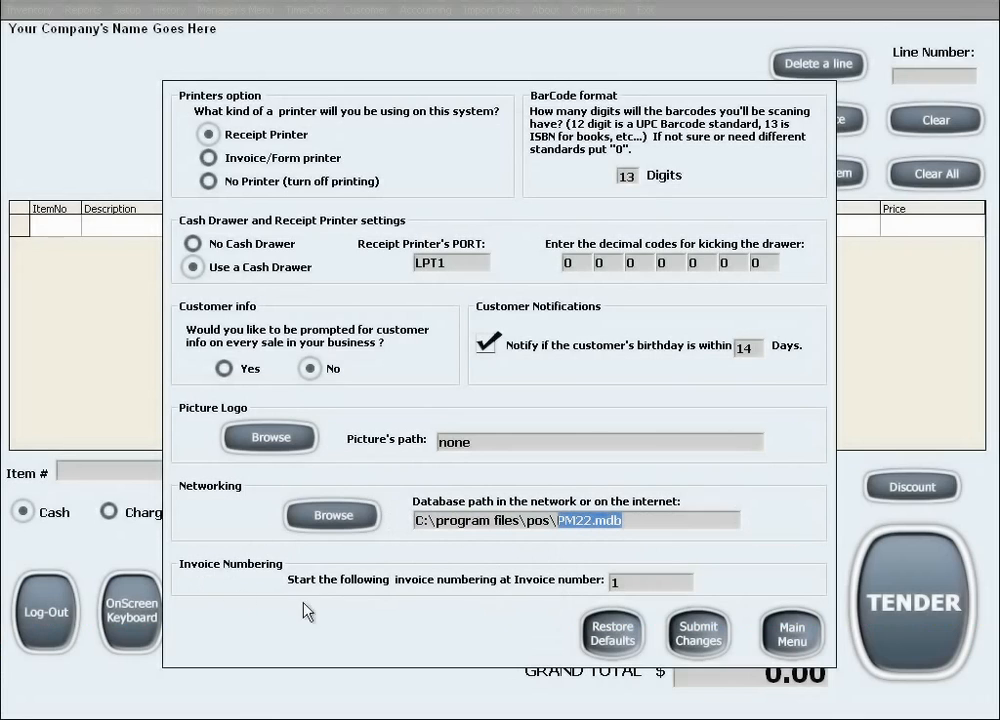